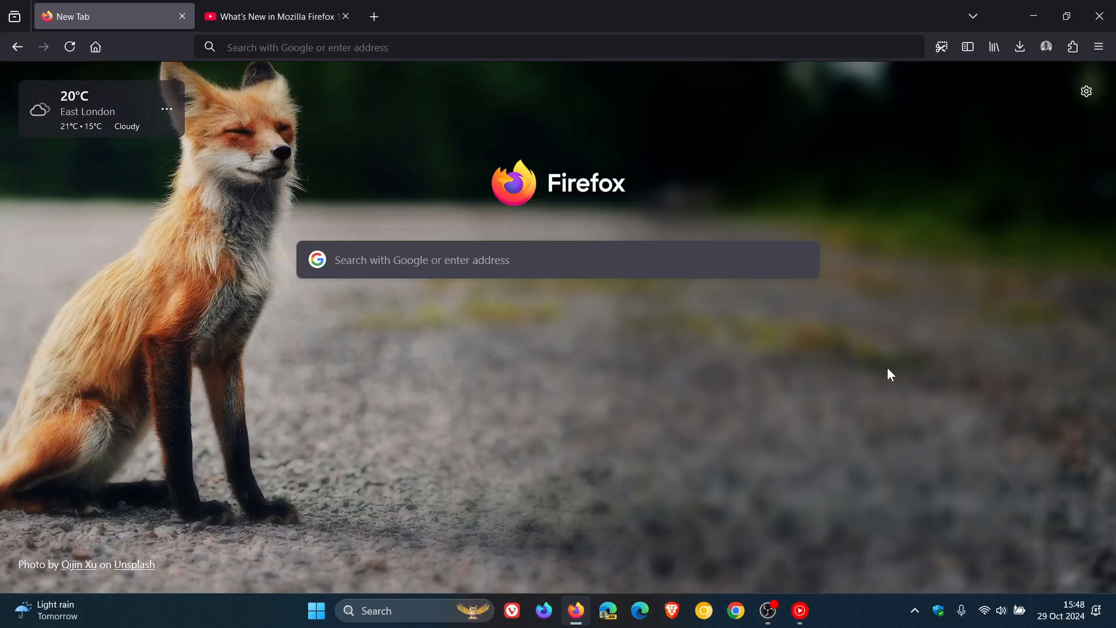
mouse_move(662, 129)
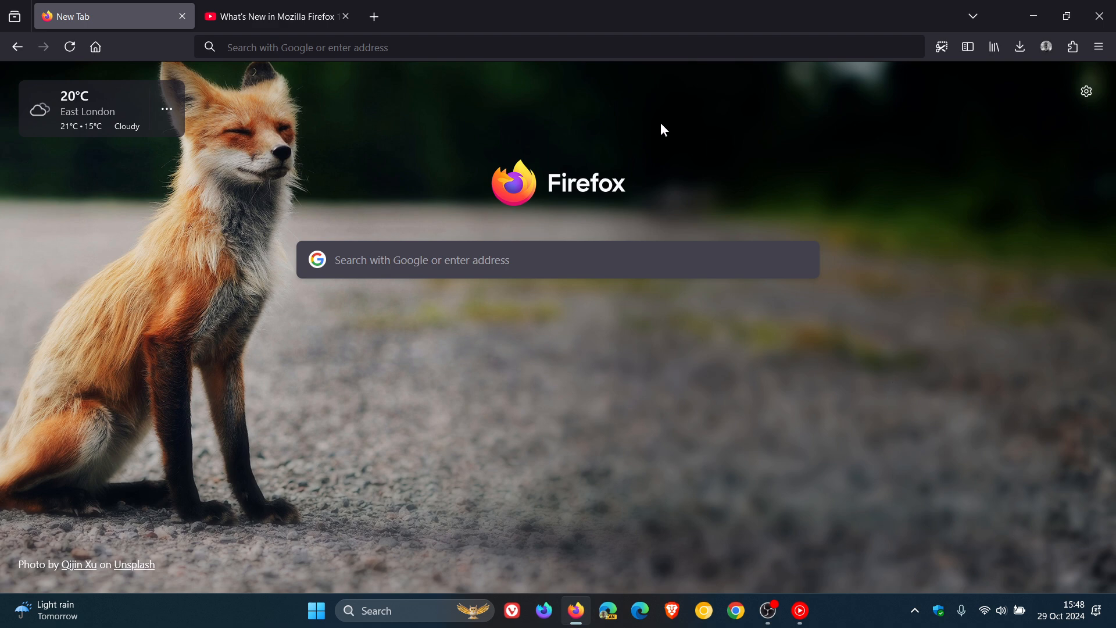
mouse_move(959, 359)
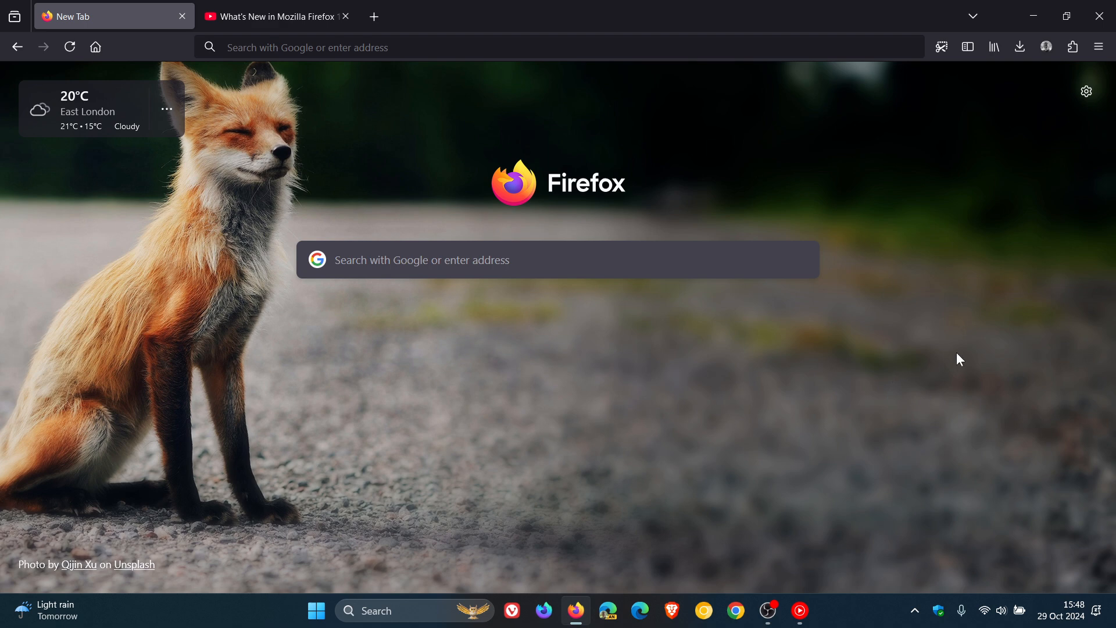
mouse_move(1051, 554)
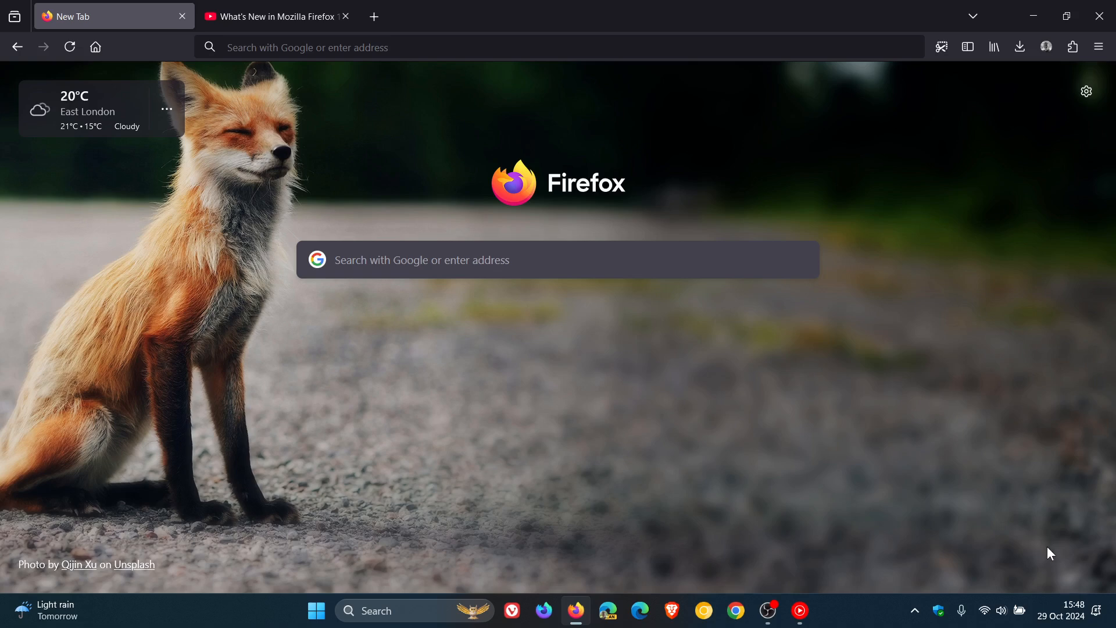
mouse_move(820, 370)
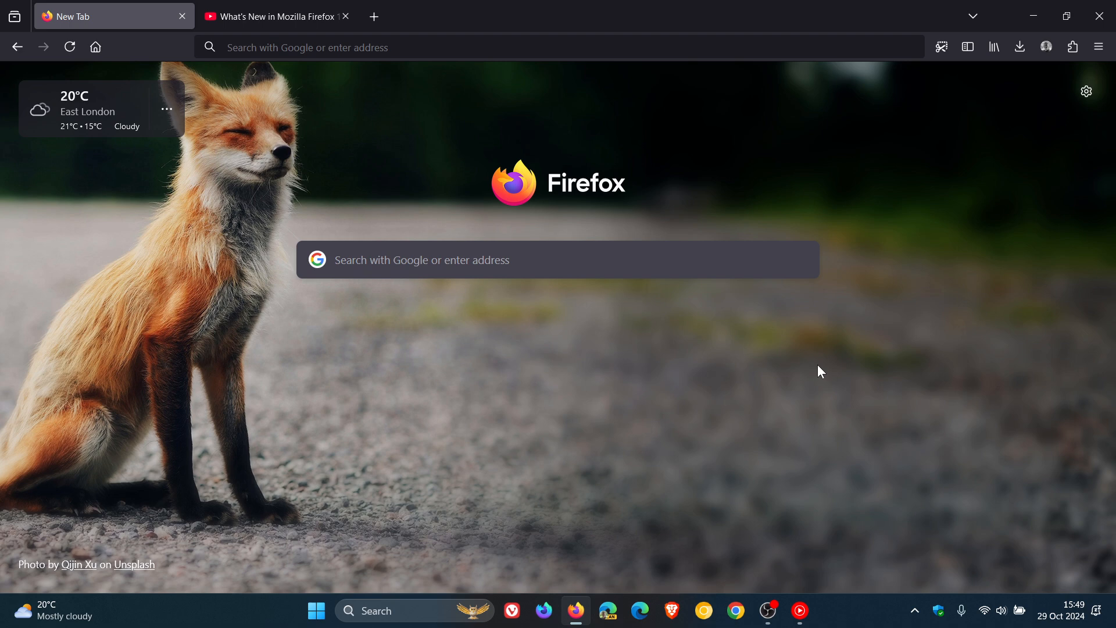
mouse_move(774, 396)
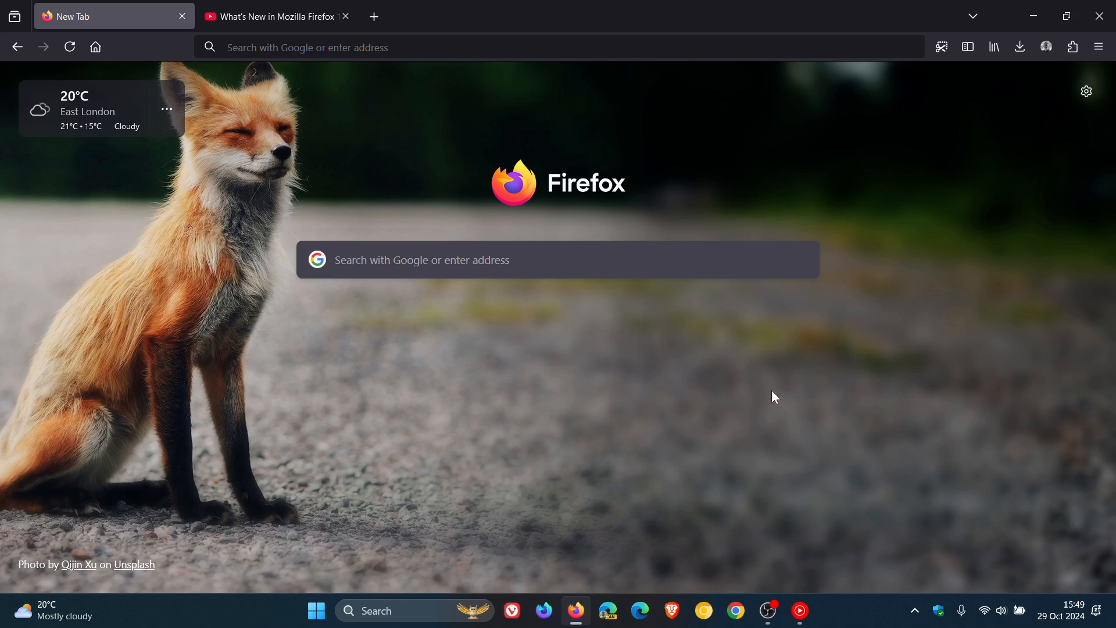
mouse_move(805, 377)
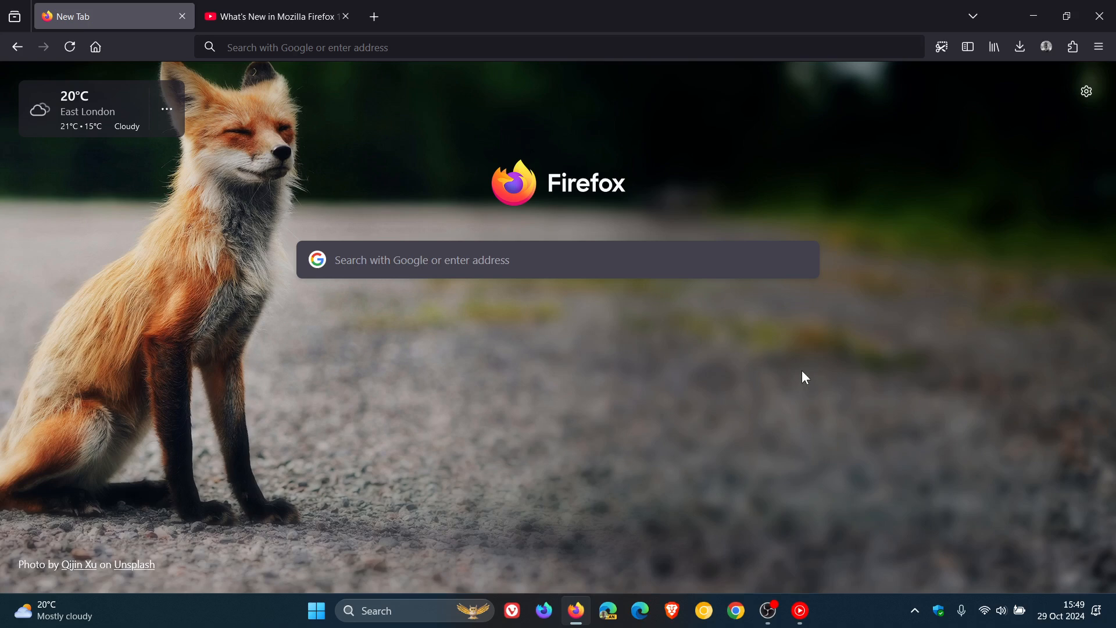
mouse_move(864, 385)
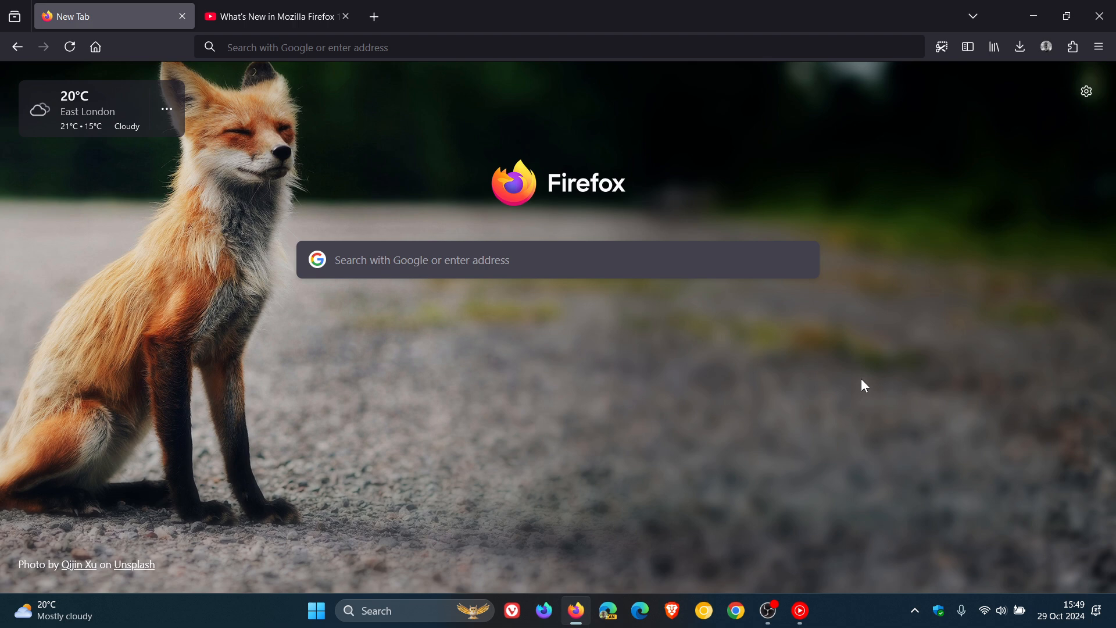
Show the About Firefox panel reporting version 132.0 (64-bit), up to date.
click(1098, 46)
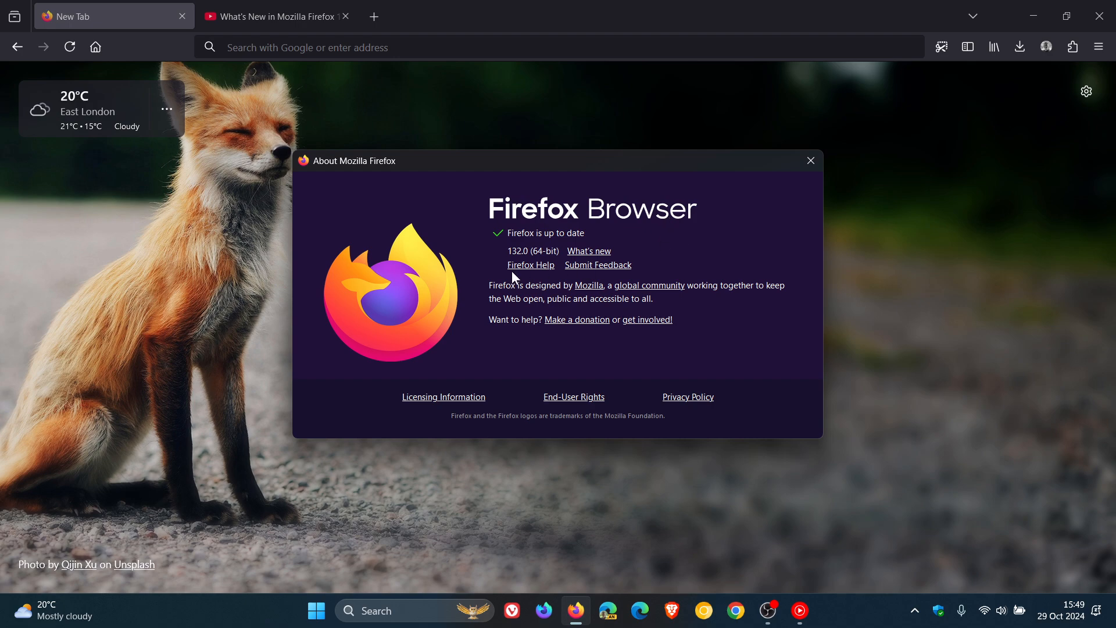
mouse_move(749, 258)
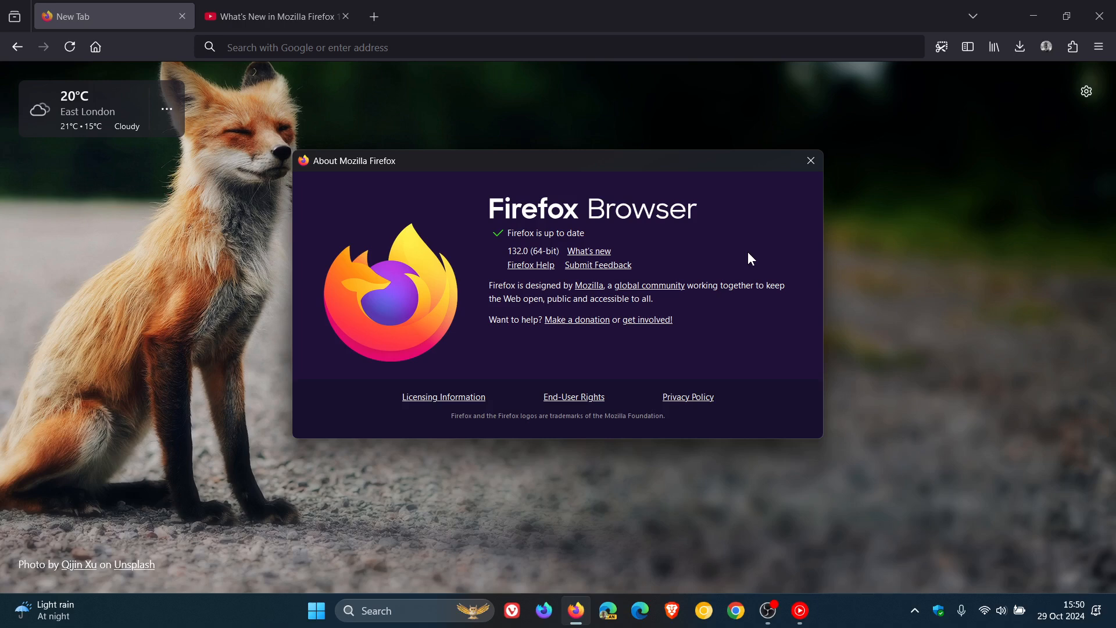
Close the About Firefox panel and return to the new tab start page.
click(810, 161)
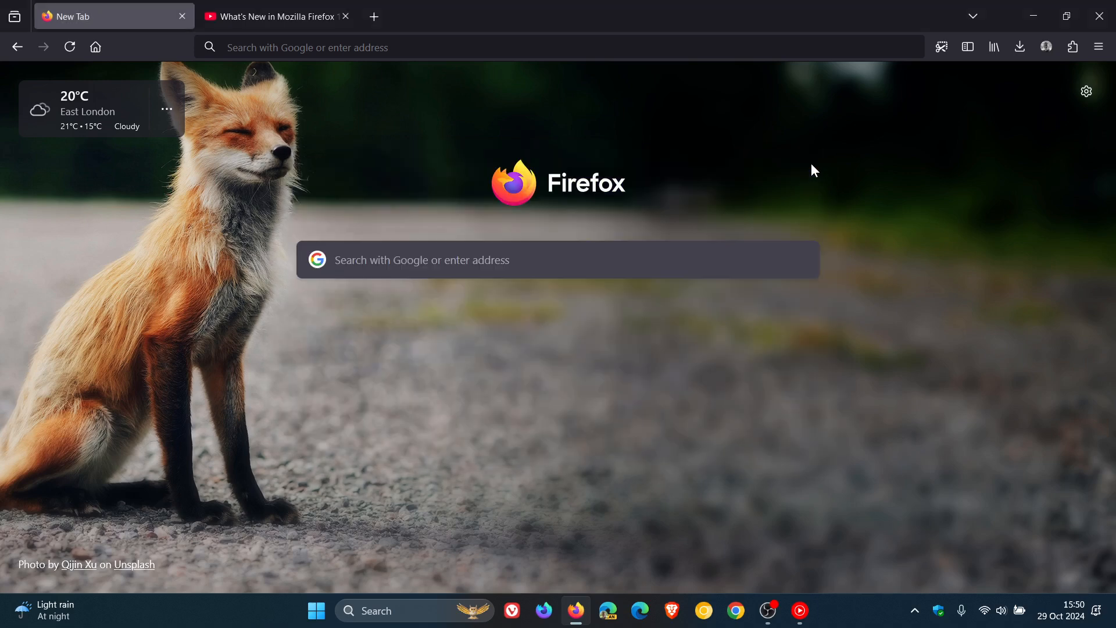
mouse_move(917, 284)
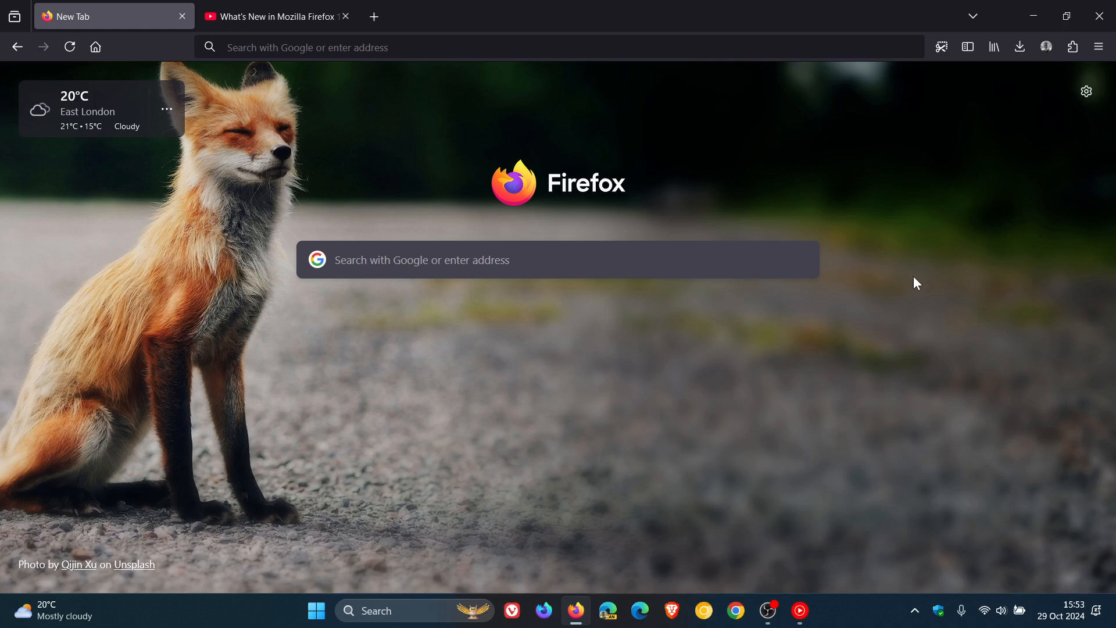
mouse_move(1017, 228)
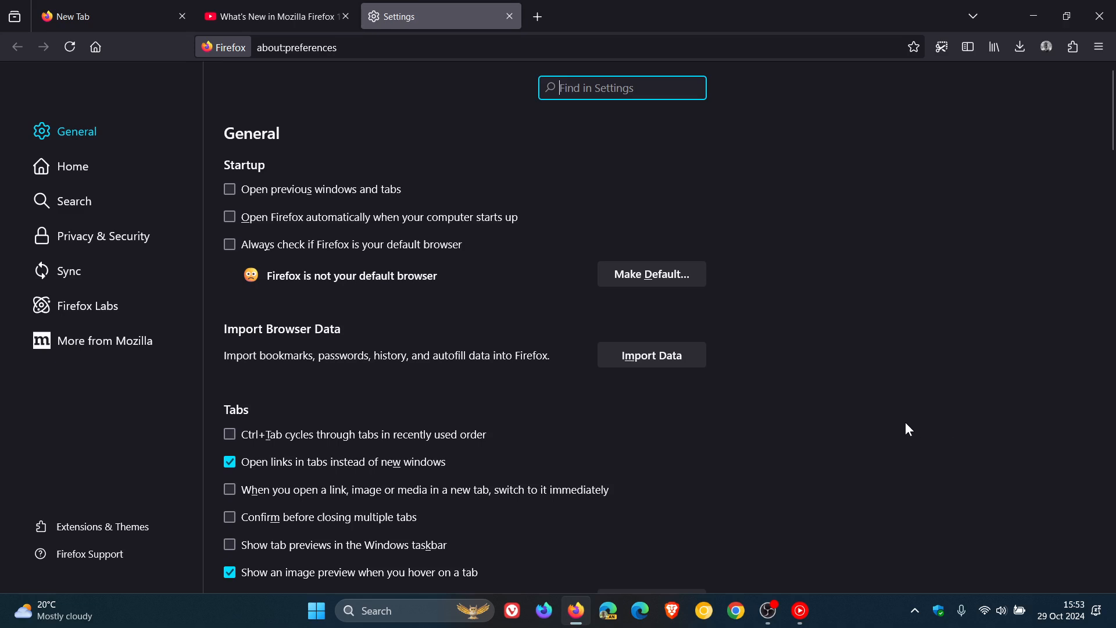
In Privacy & Security, switch Enhanced Tracking Protection from Standard to Strict.
click(102, 236)
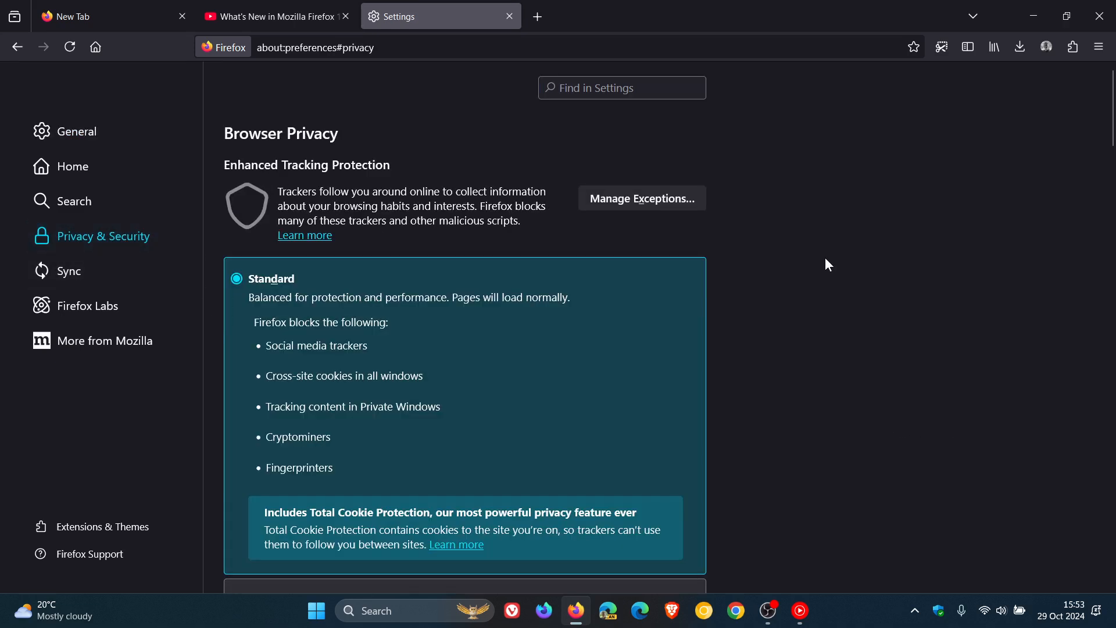
scroll(down, 3)
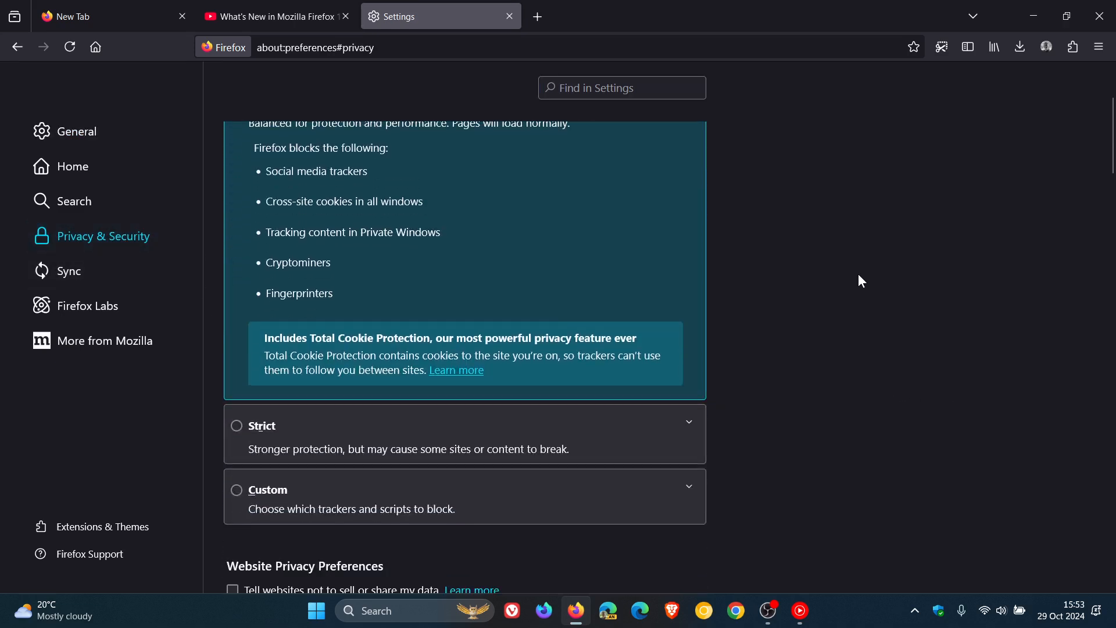
scroll(up, 3)
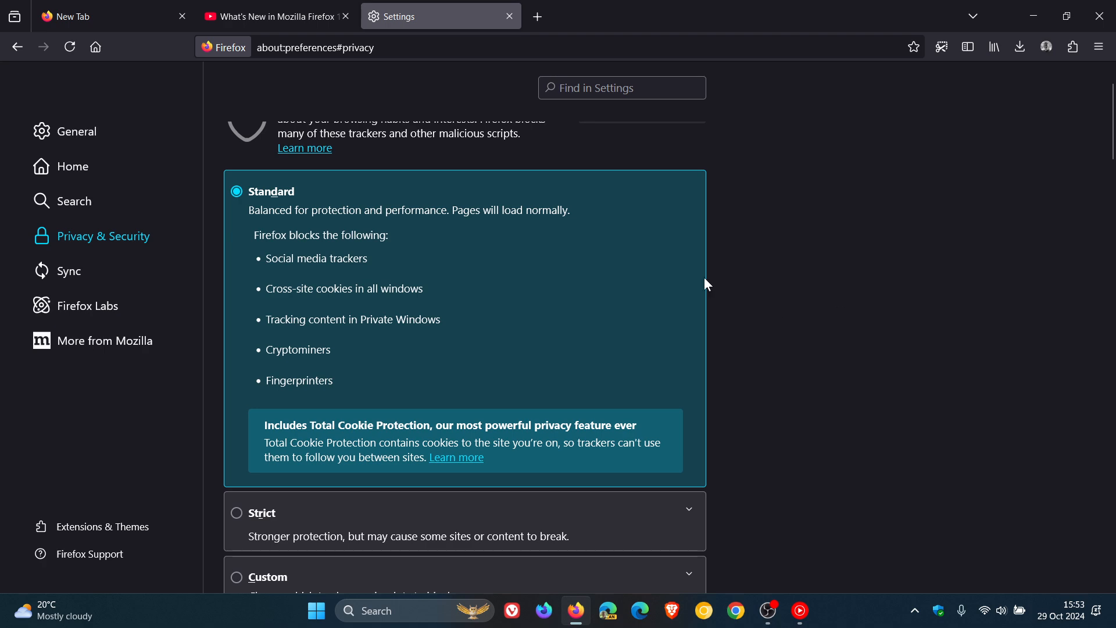
scroll(down, 3)
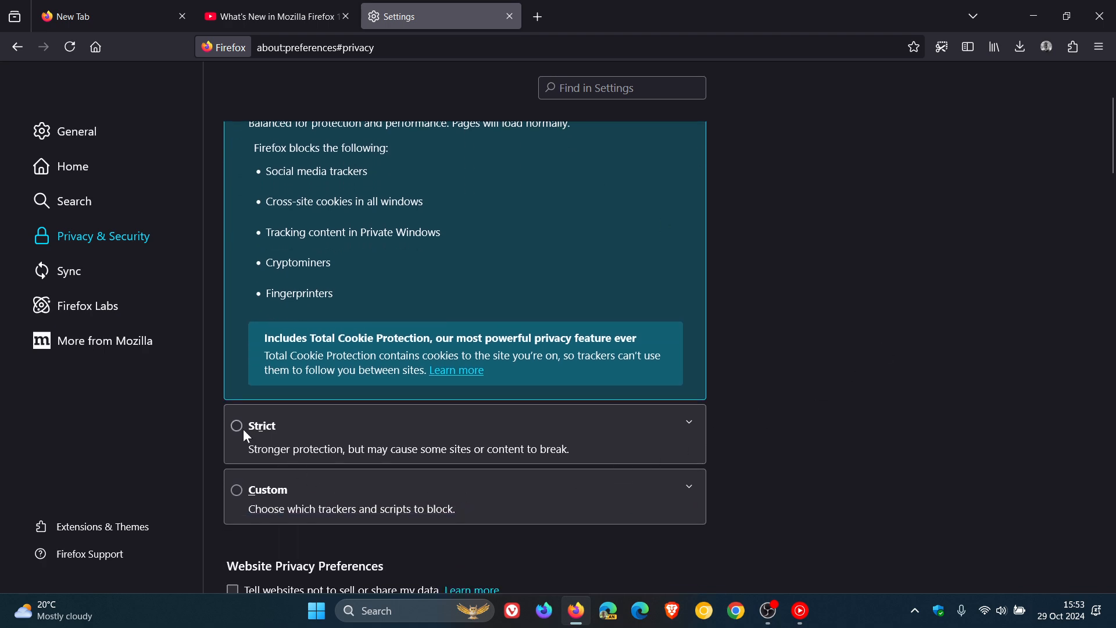
click(237, 425)
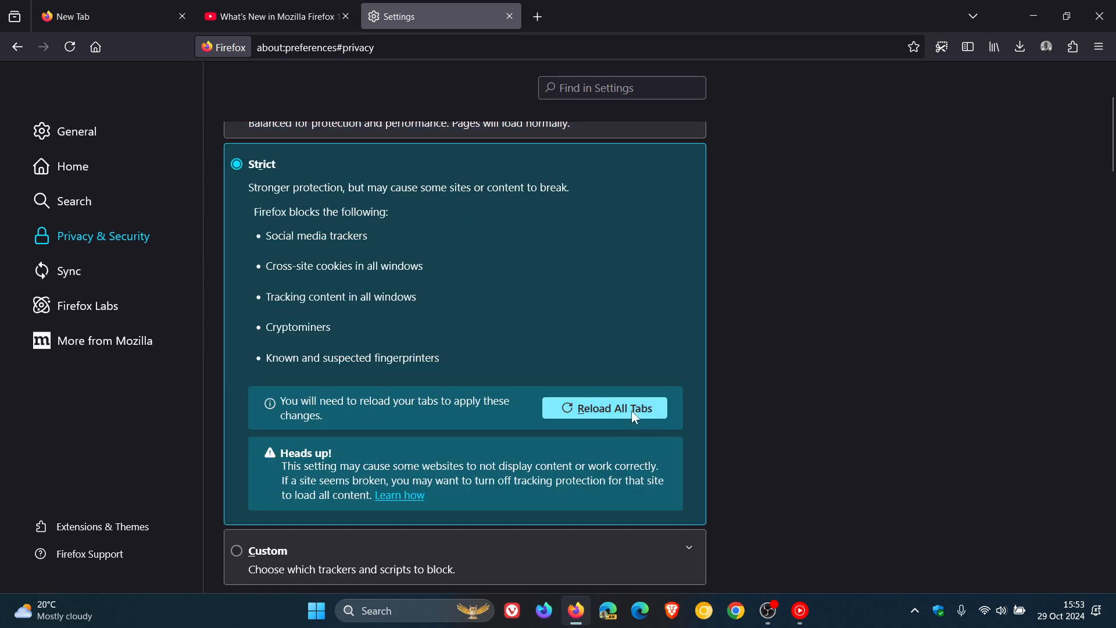
mouse_move(608, 423)
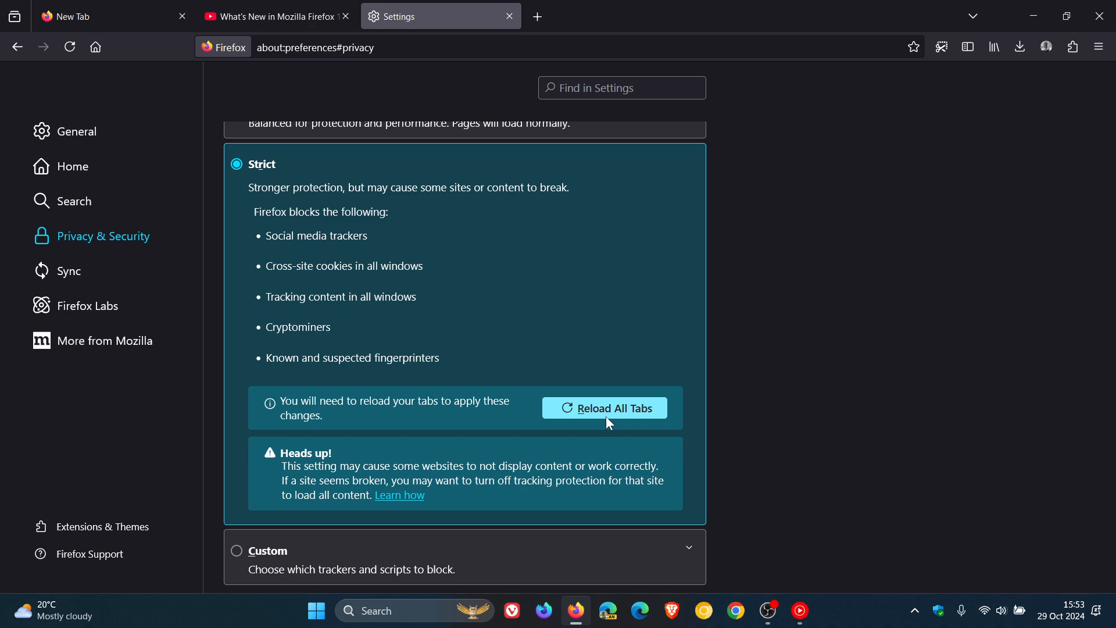
mouse_move(424, 471)
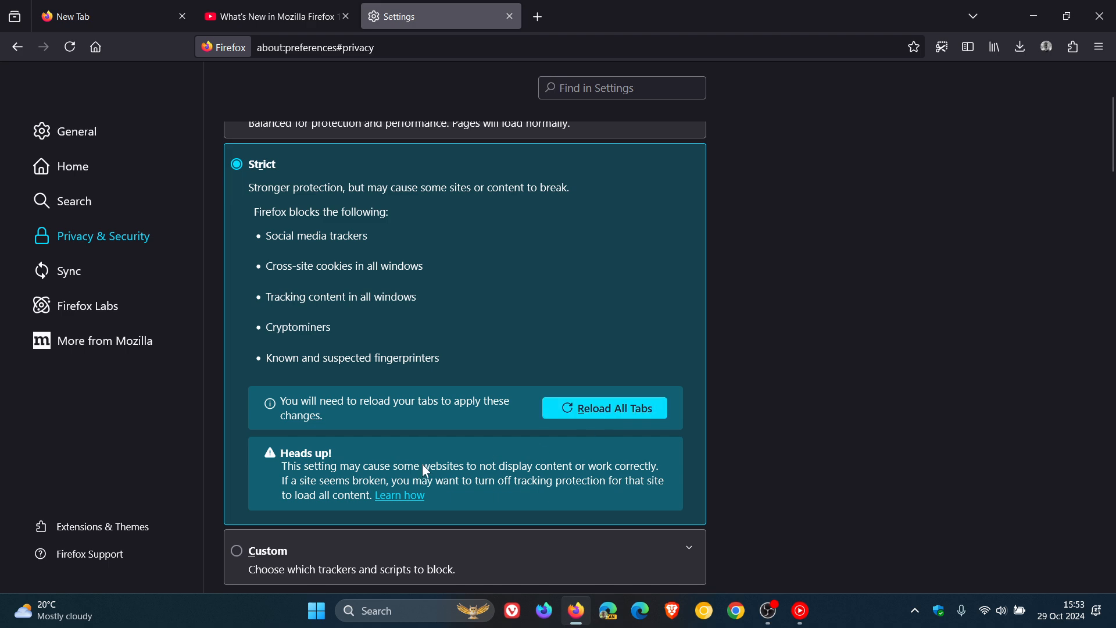
mouse_move(508, 486)
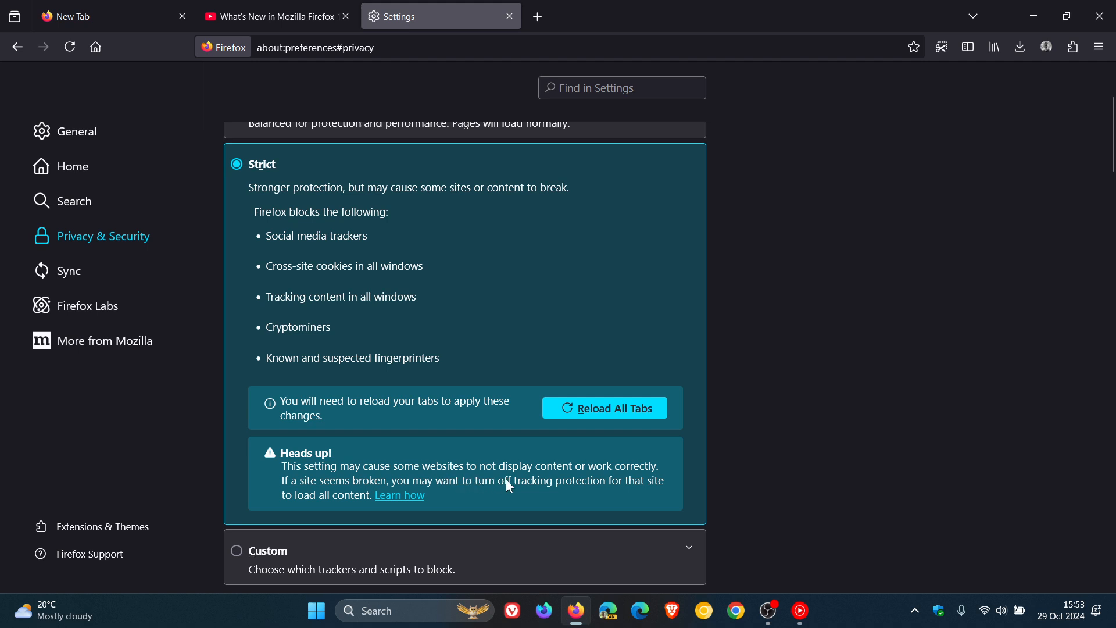
mouse_move(647, 460)
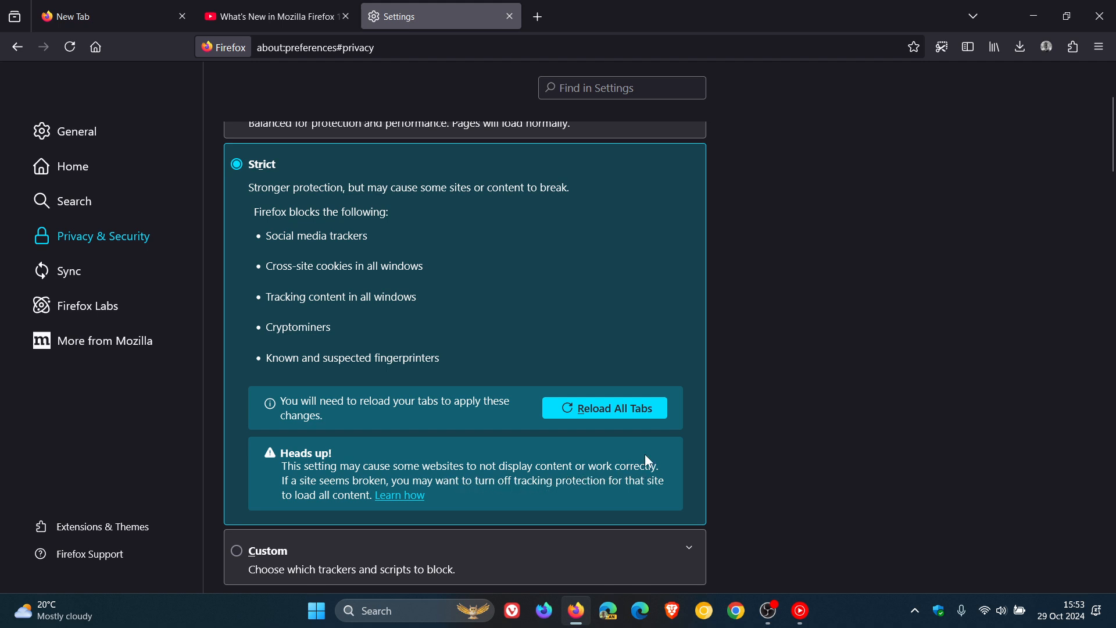
mouse_move(617, 251)
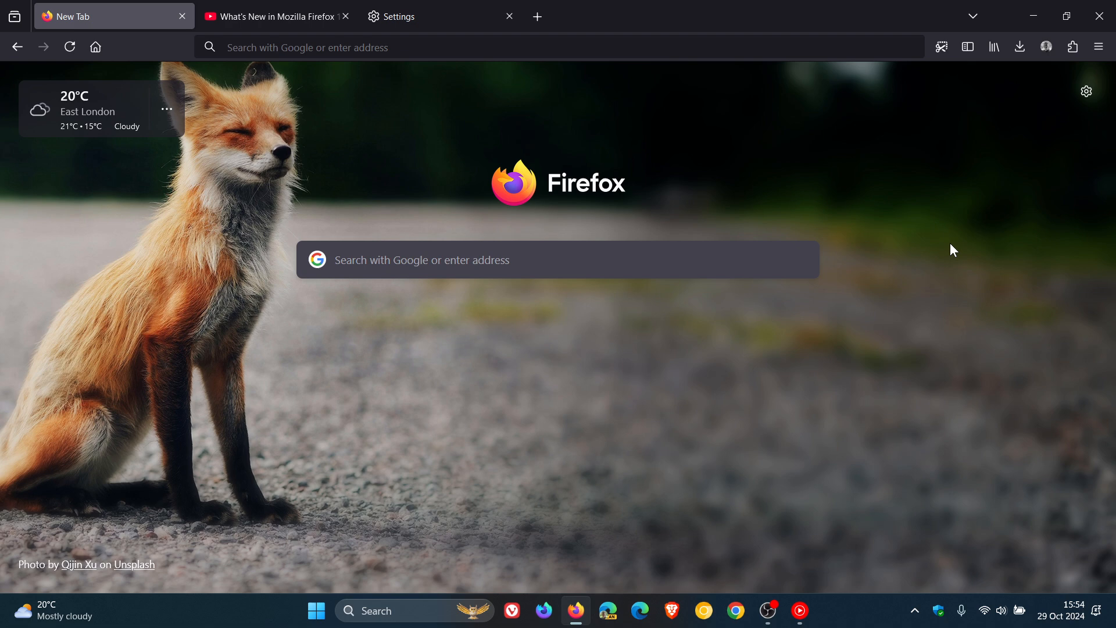
mouse_move(397, 119)
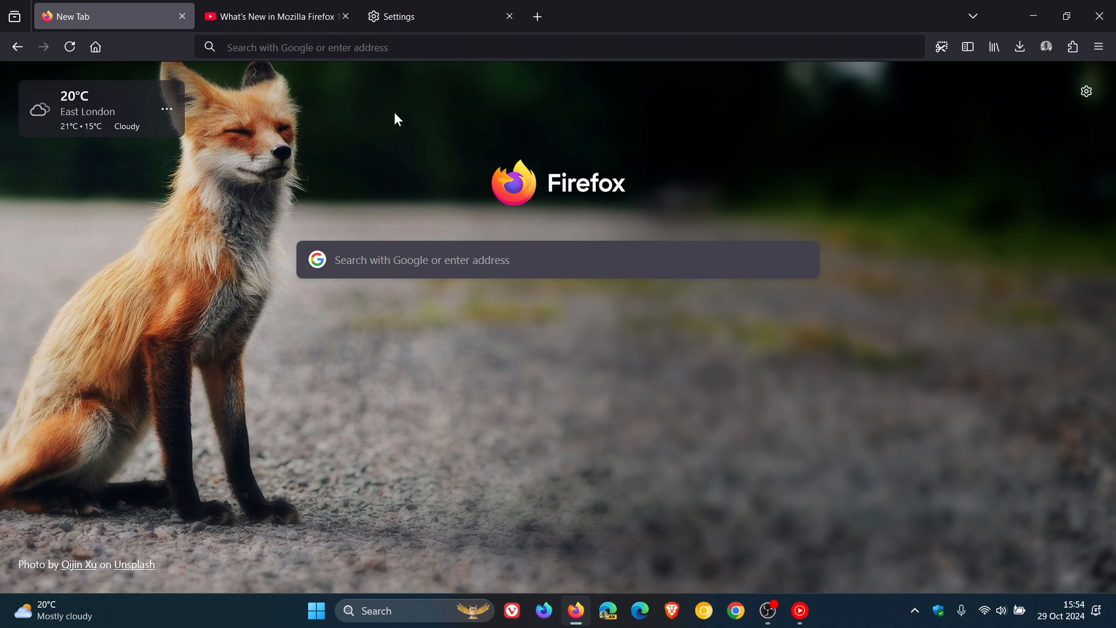
Show the context menu for the 'How To Guides | Tutorials' link on the YouTube page.
click(271, 15)
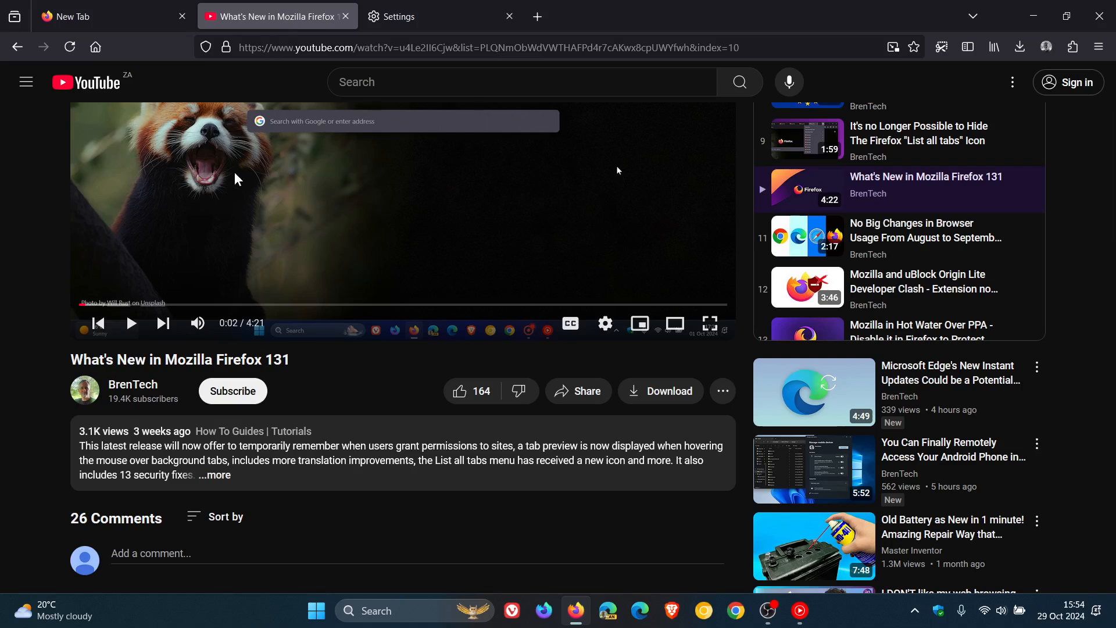
right_click(251, 438)
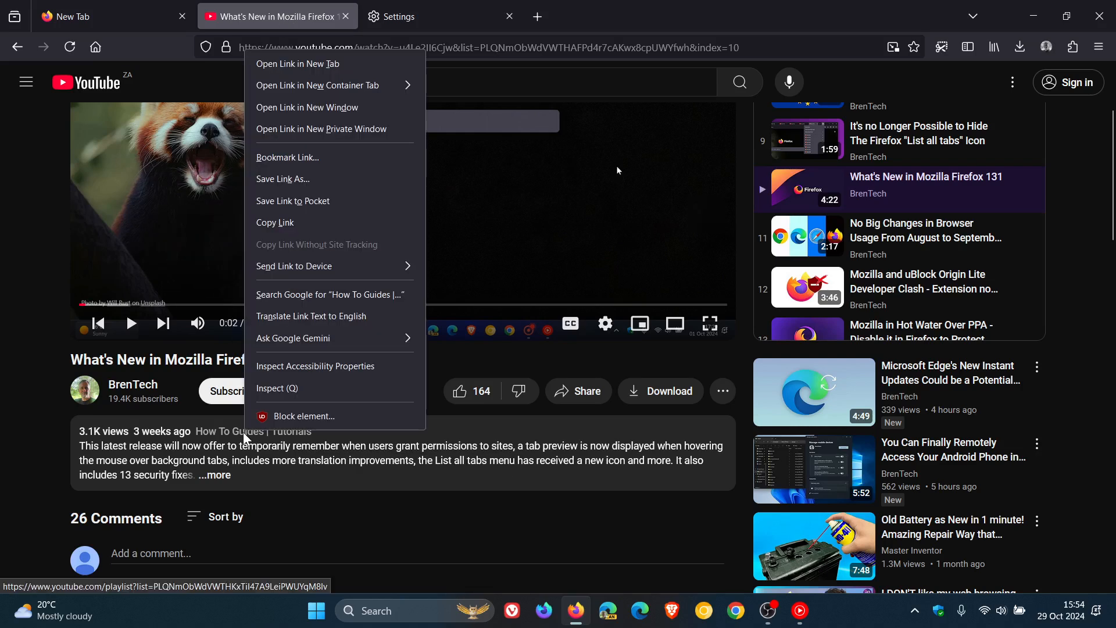
mouse_move(369, 244)
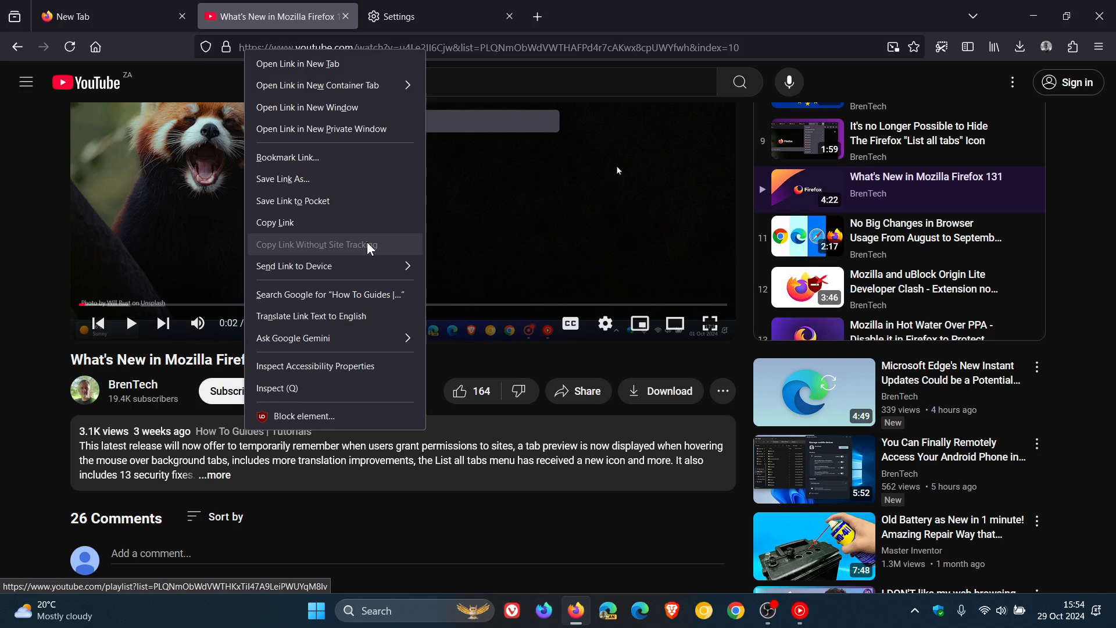
mouse_move(376, 252)
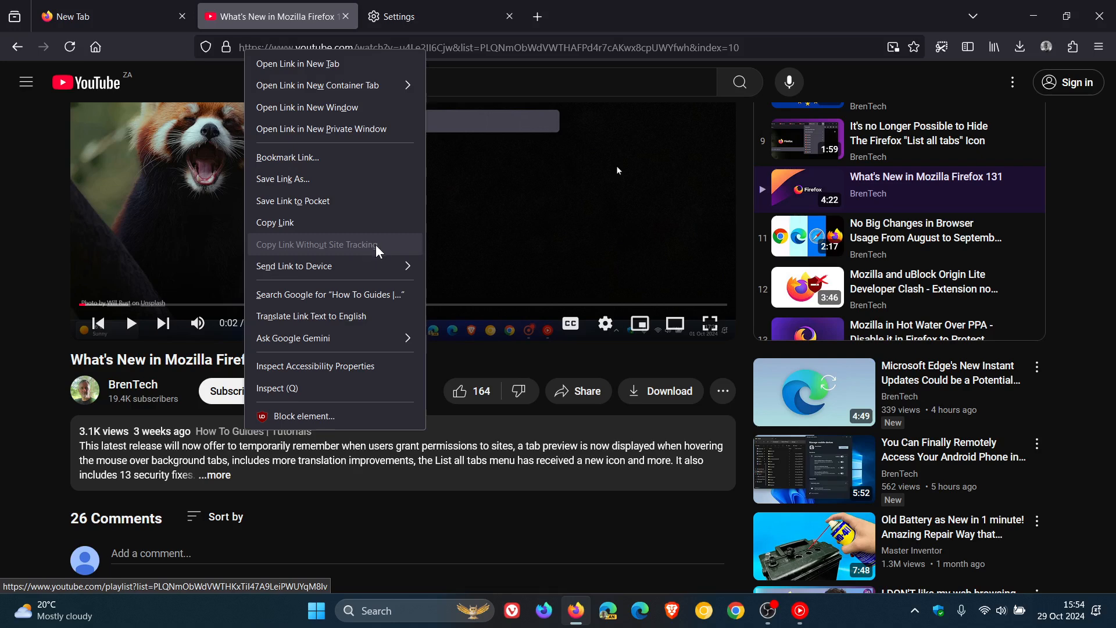
mouse_move(388, 252)
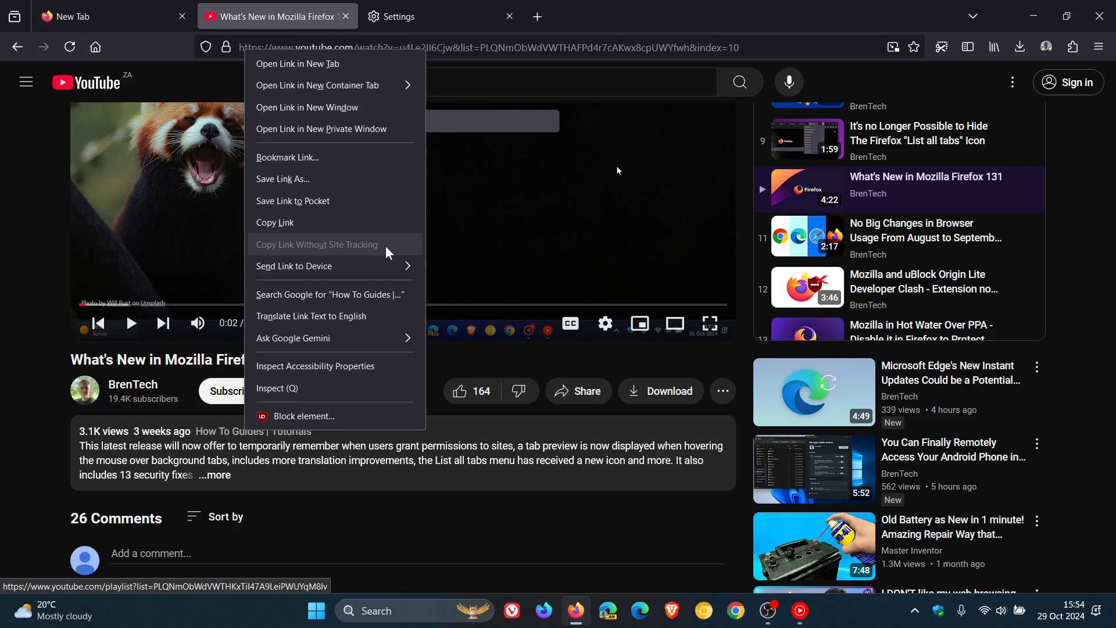
mouse_move(183, 78)
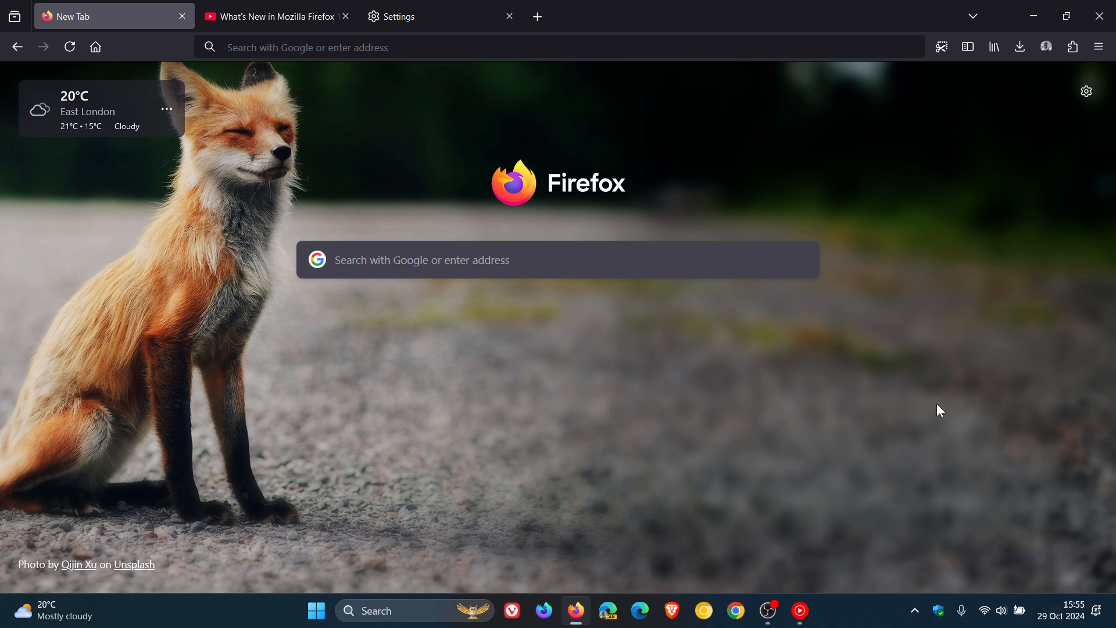
mouse_move(929, 366)
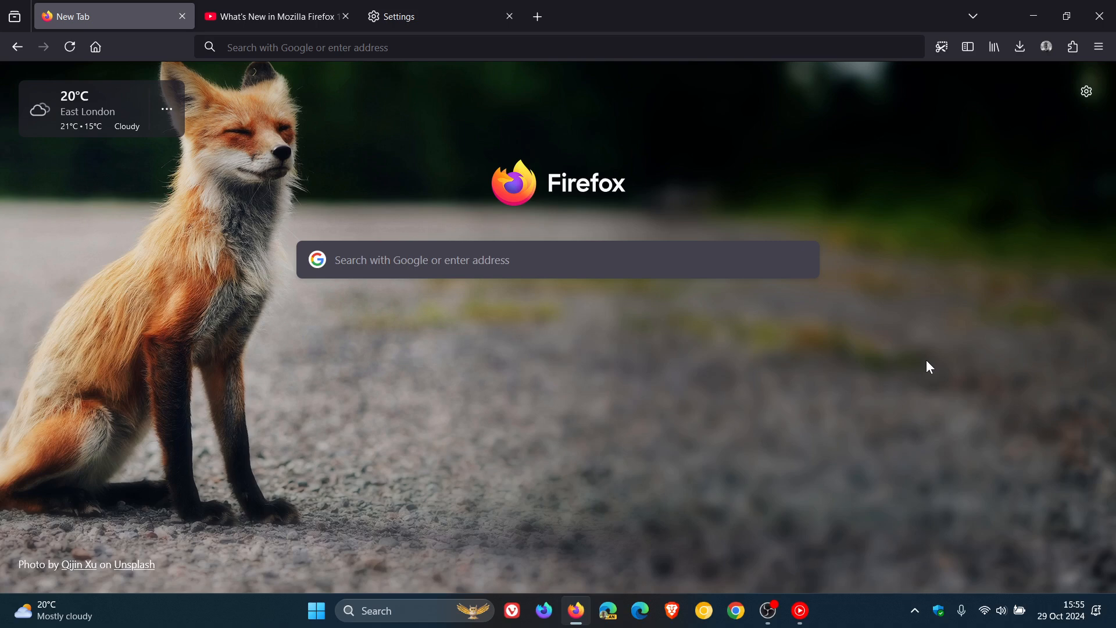